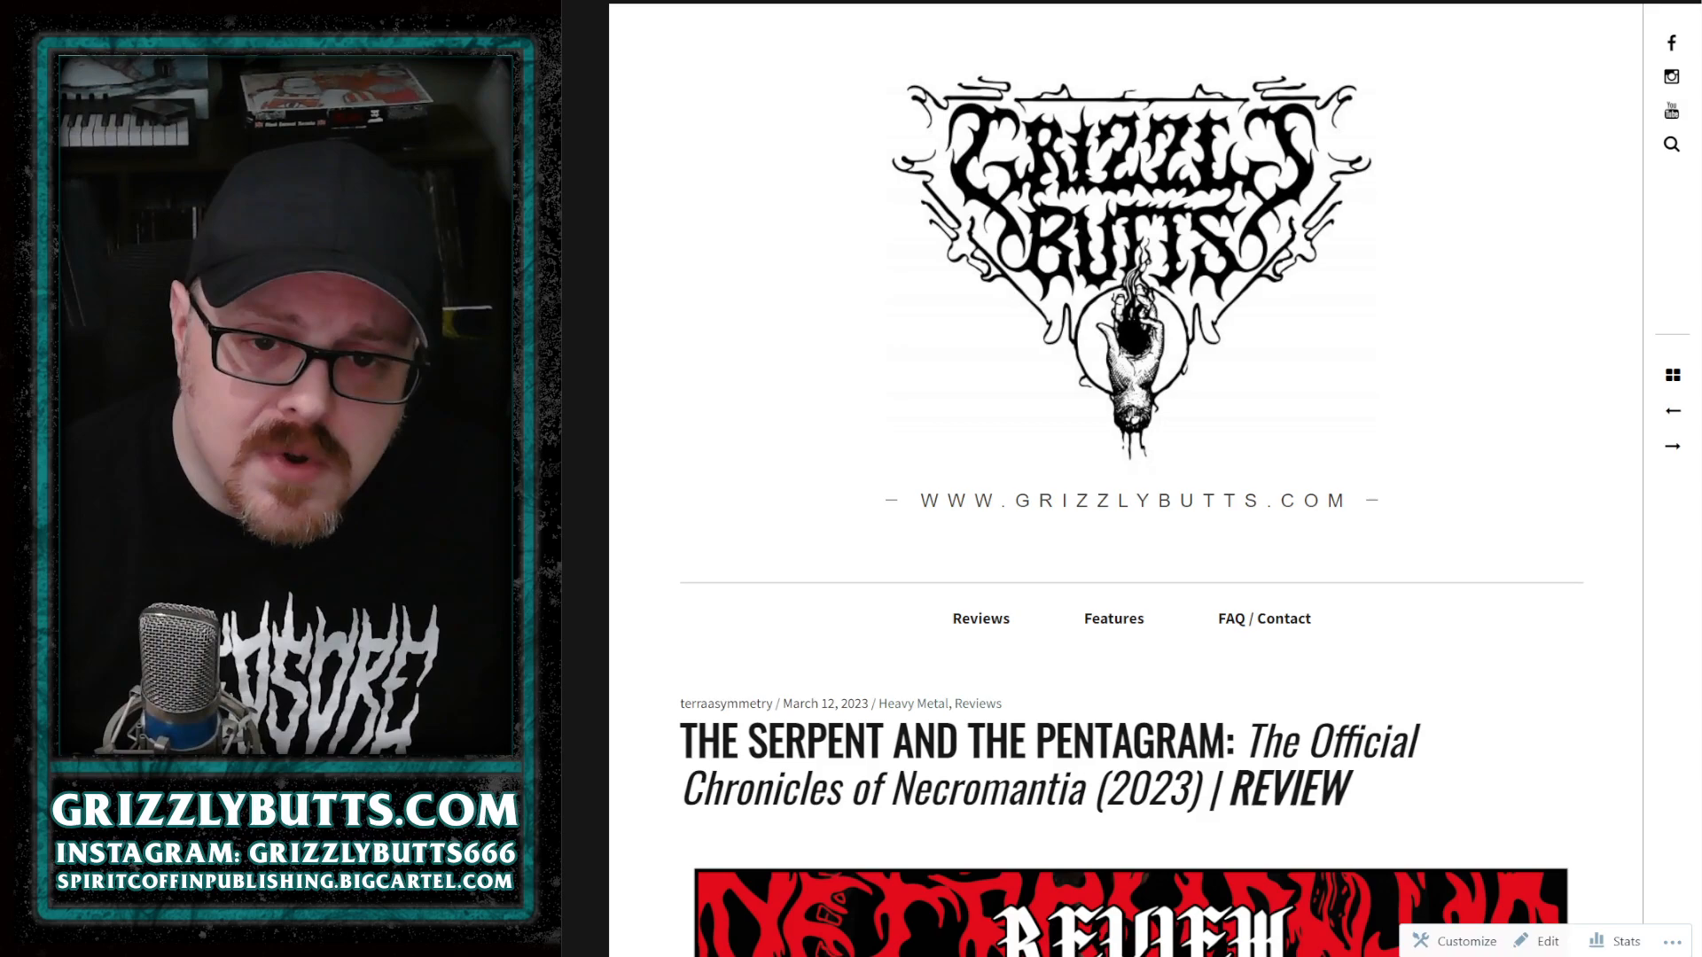
{"action": "scroll", "scroll_direction": "down", "scroll_amount": 3}
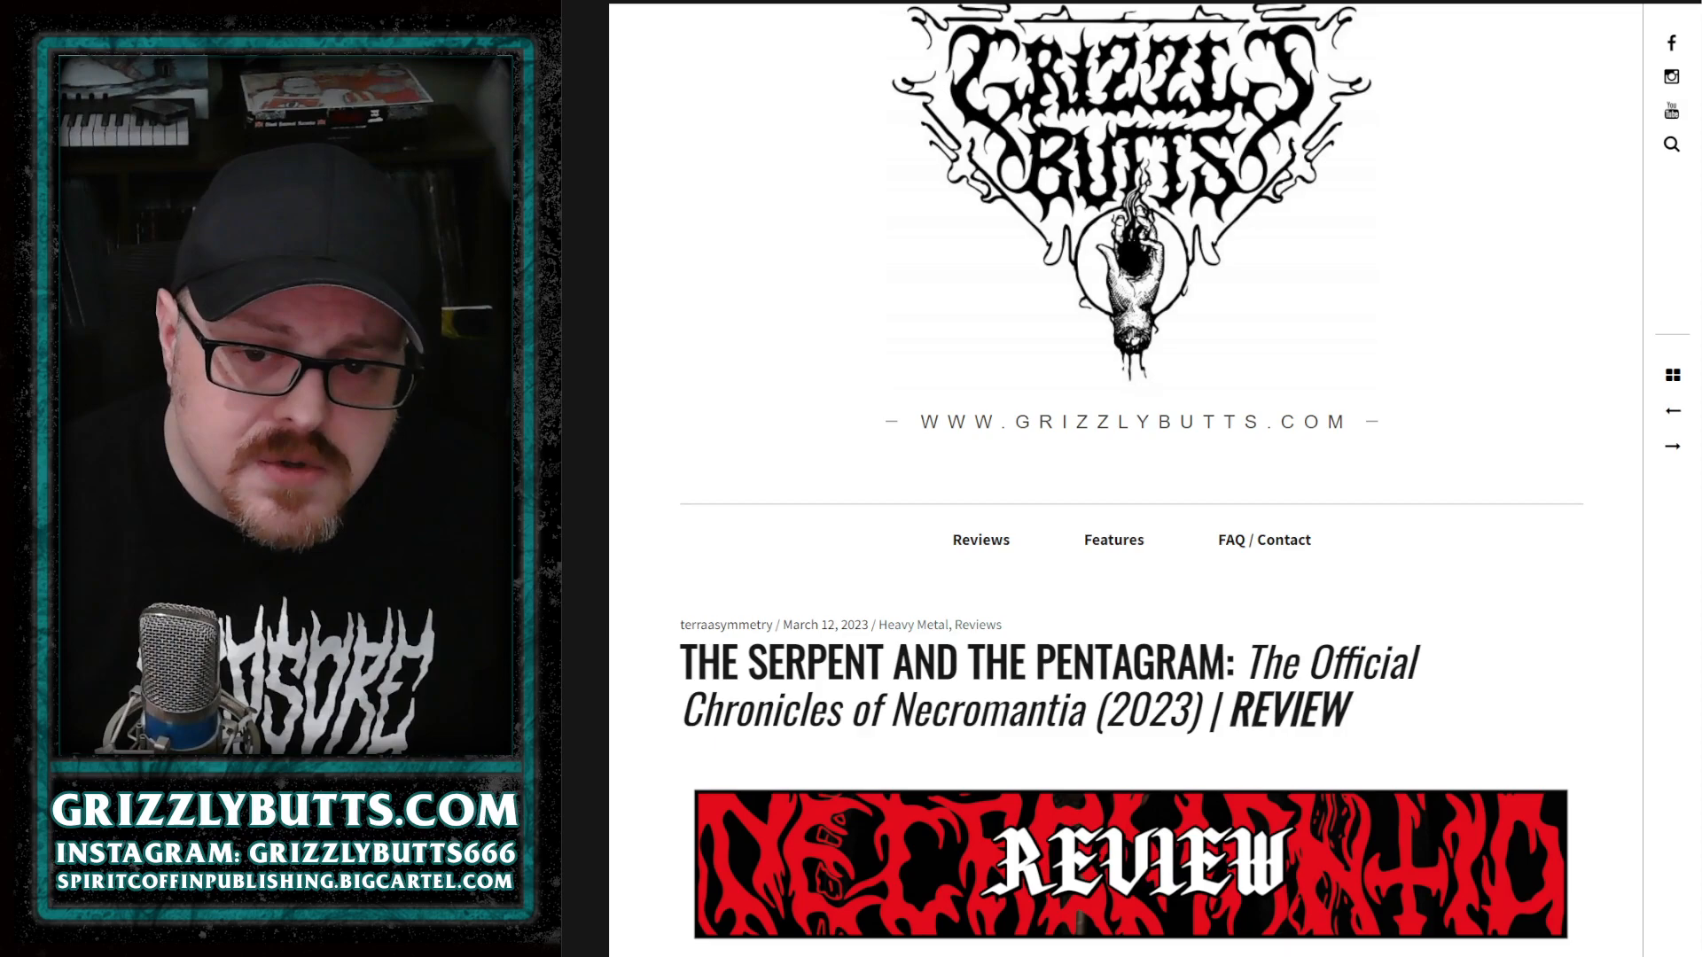
{"action": "scroll", "scroll_direction": "down", "scroll_amount": 3}
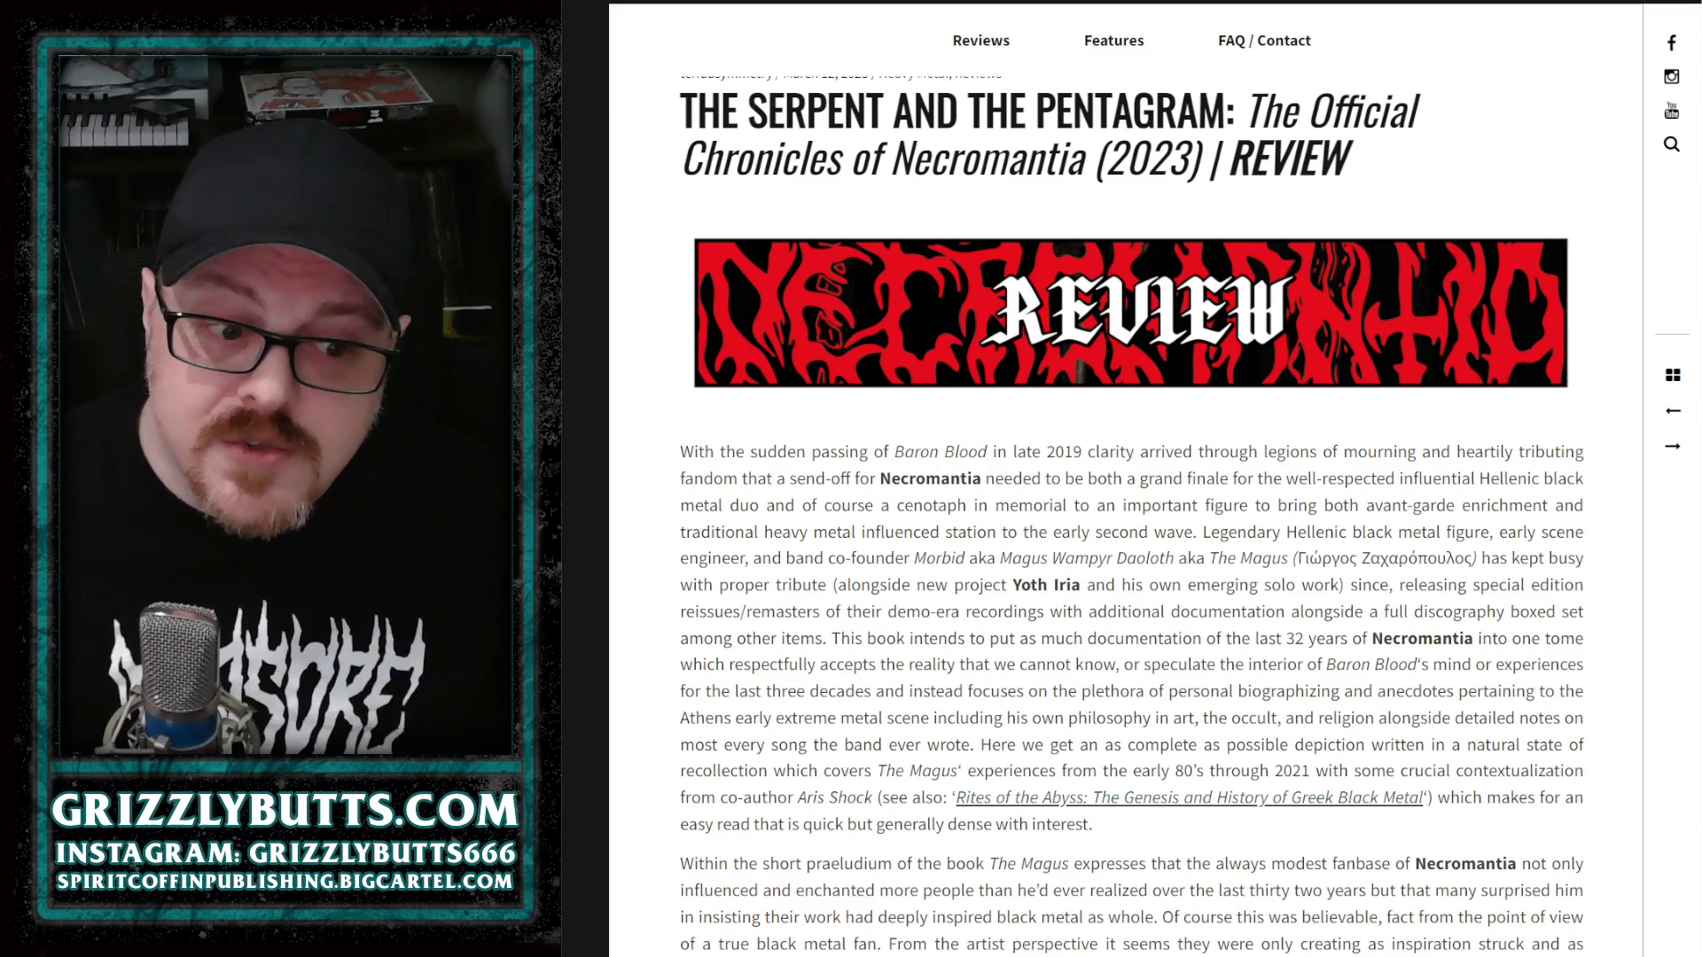
{"action": "scroll", "scroll_direction": "down", "scroll_amount": 3}
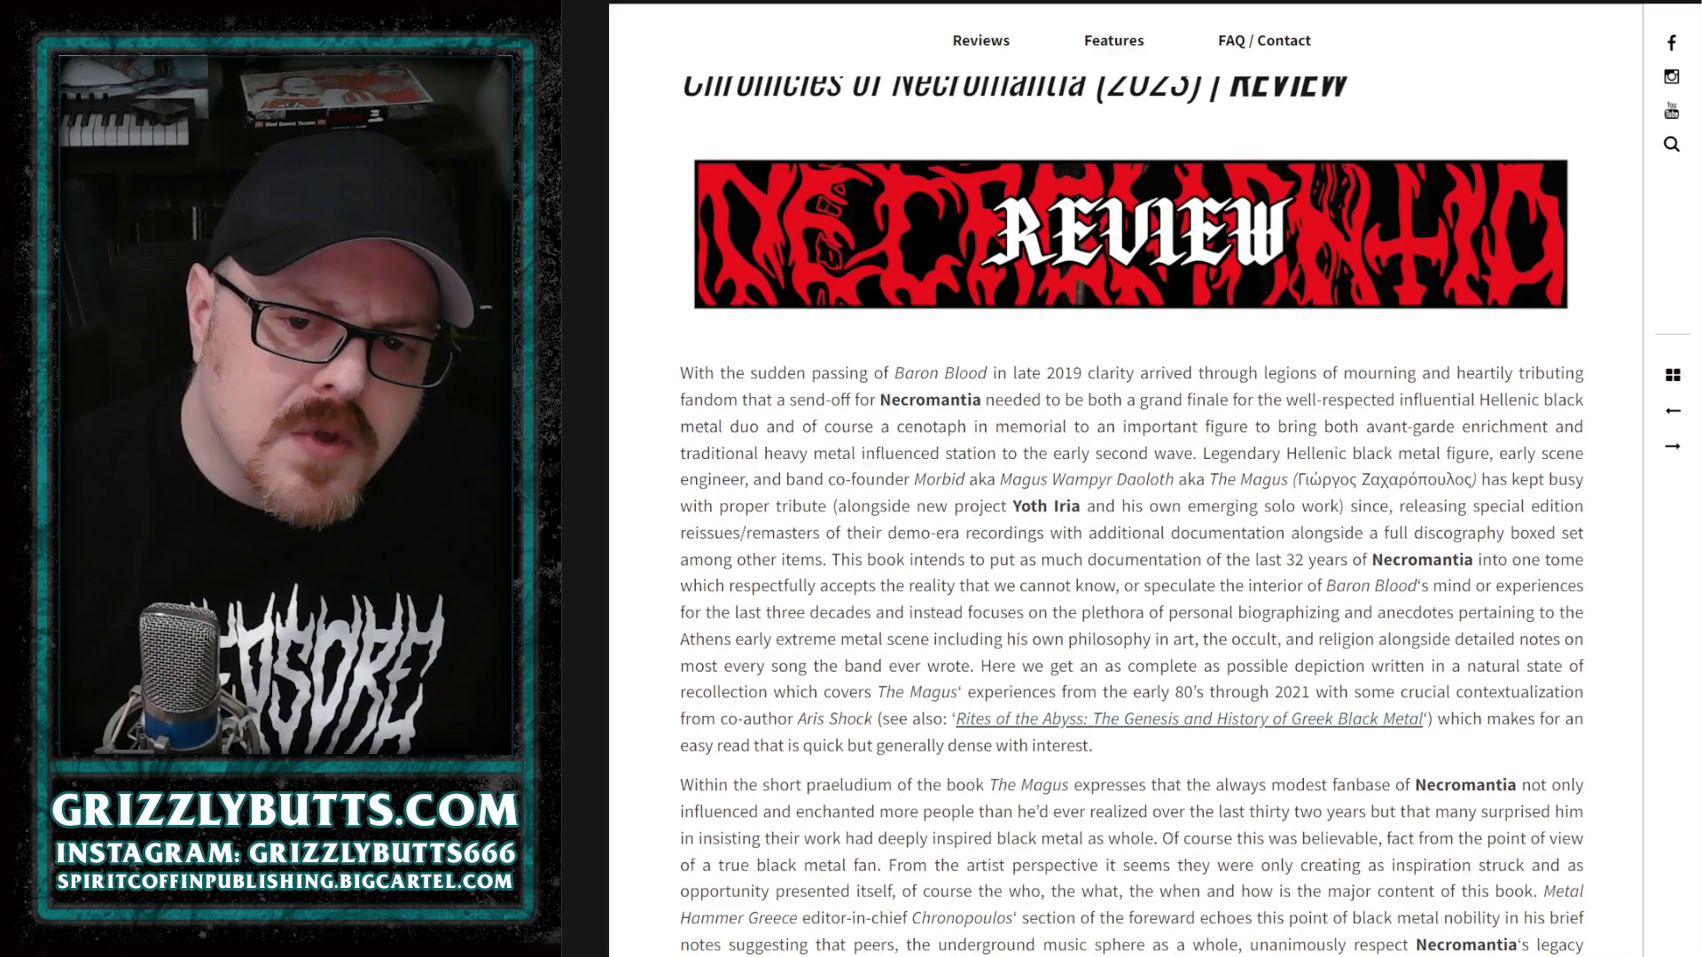
{"action": "scroll", "scroll_direction": "down", "scroll_amount": 3}
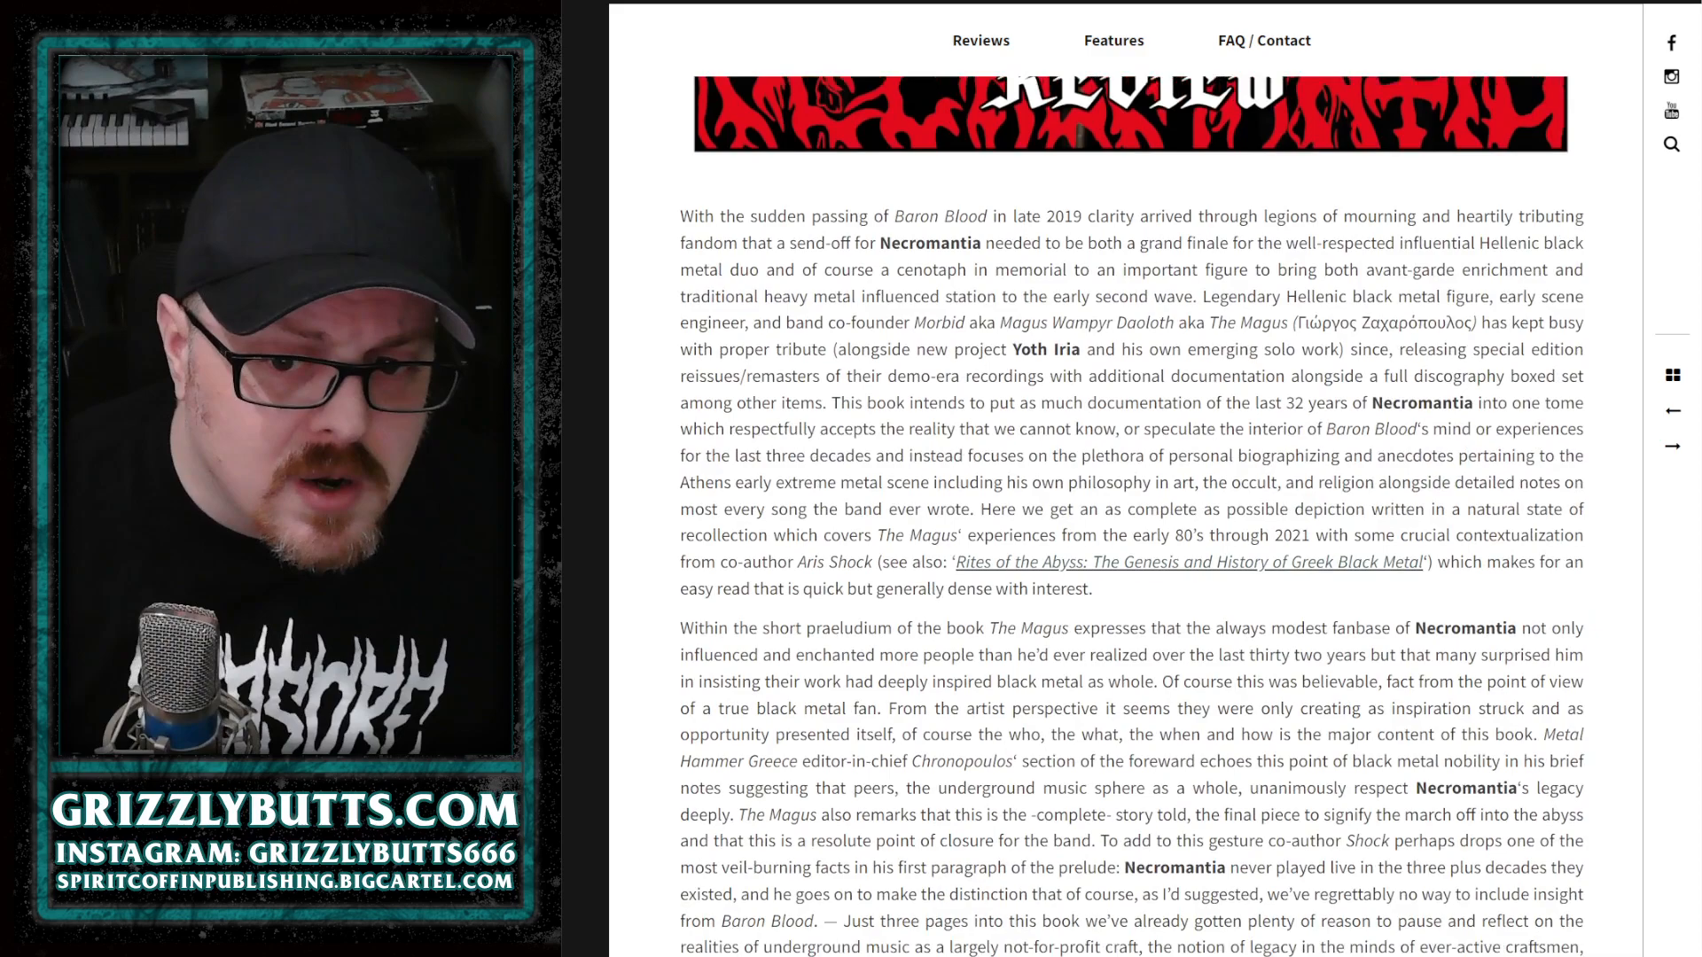
{"action": "scroll", "scroll_direction": "down", "scroll_amount": 3}
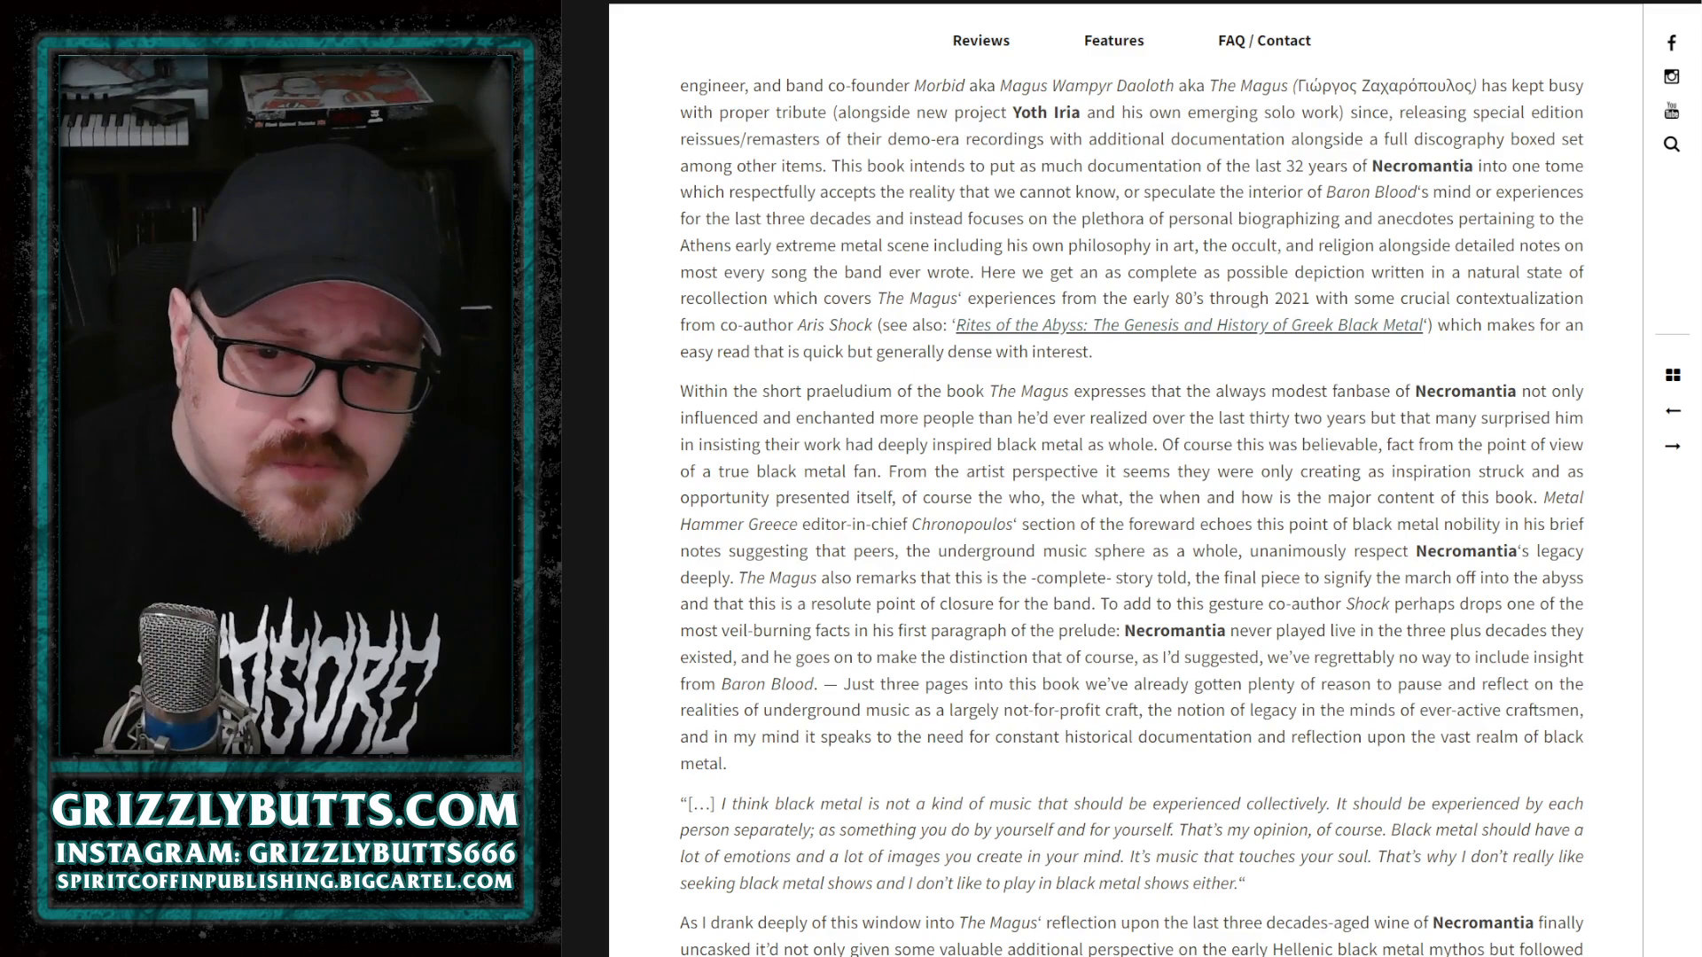
{"action": "scroll", "scroll_direction": "down", "scroll_amount": 3}
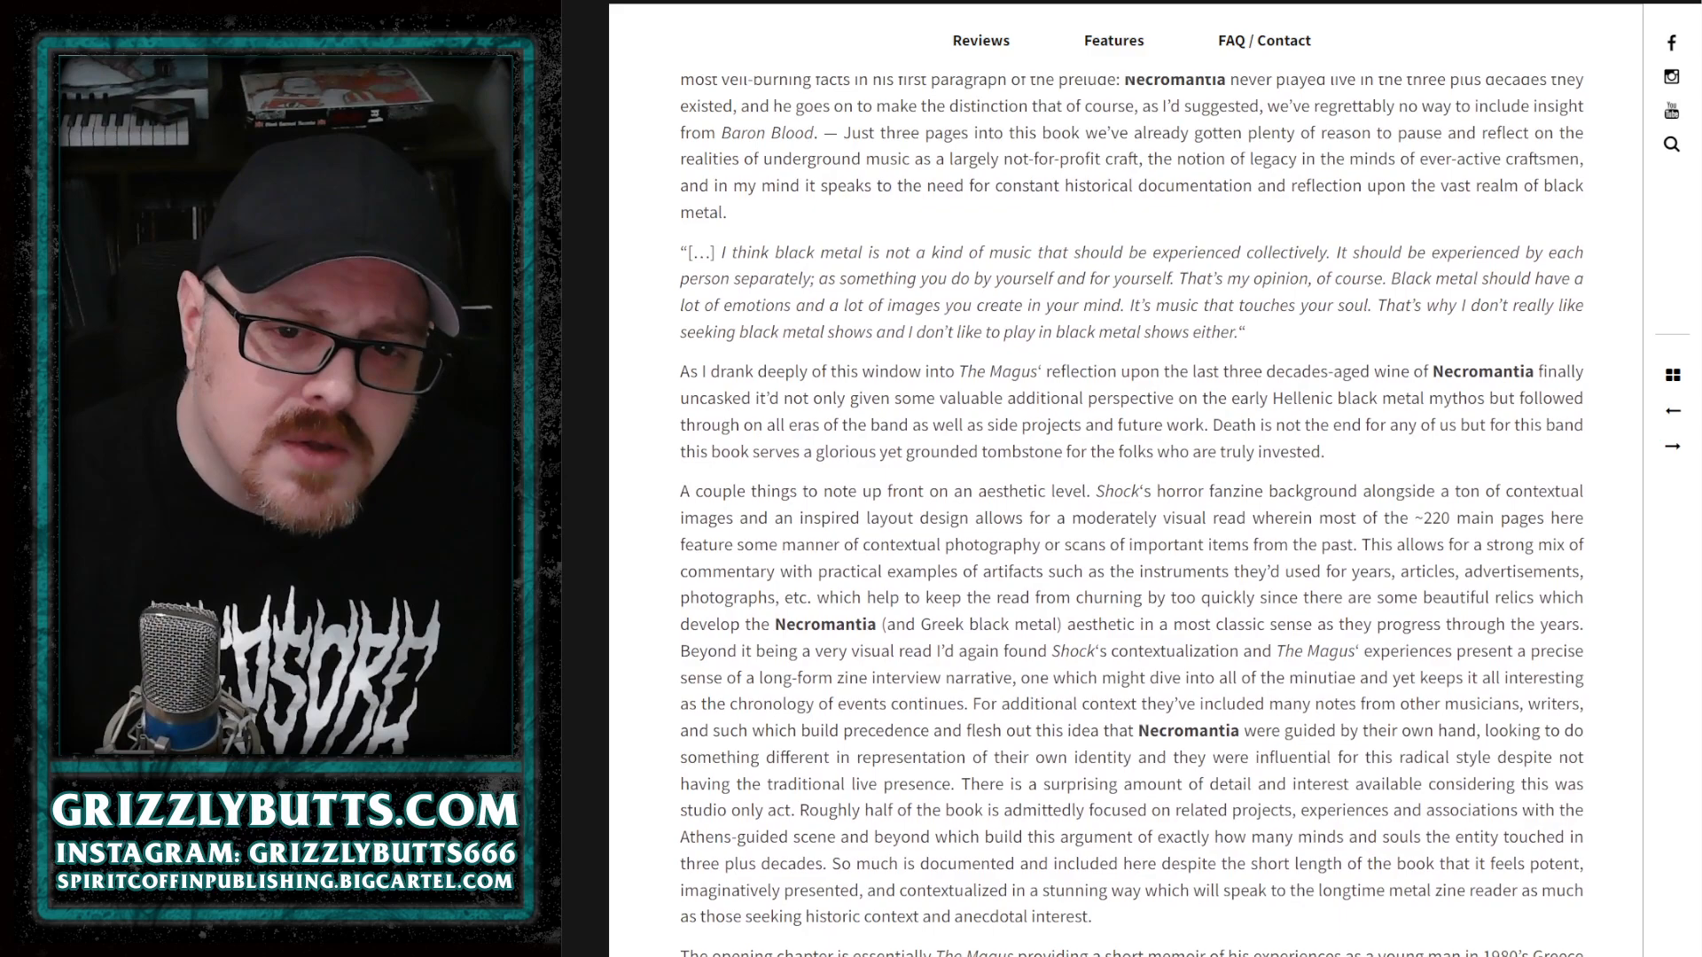
{"action": "scroll", "scroll_direction": "down", "scroll_amount": 3}
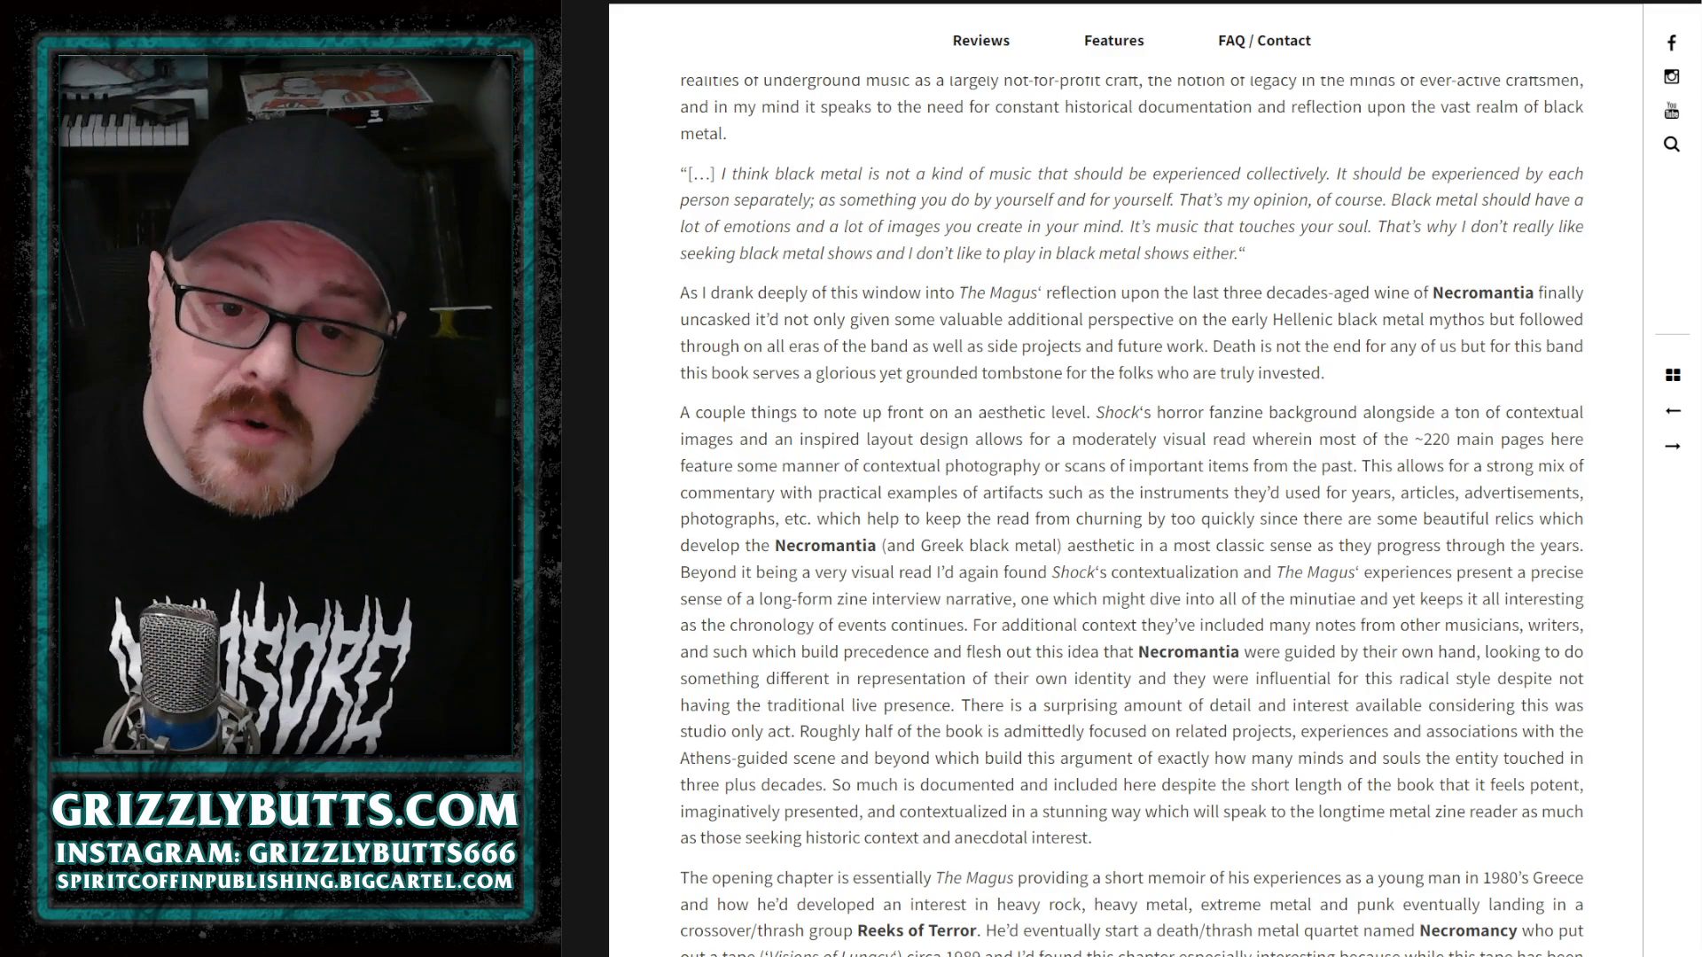
{"action": "scroll", "scroll_direction": "down", "scroll_amount": 3}
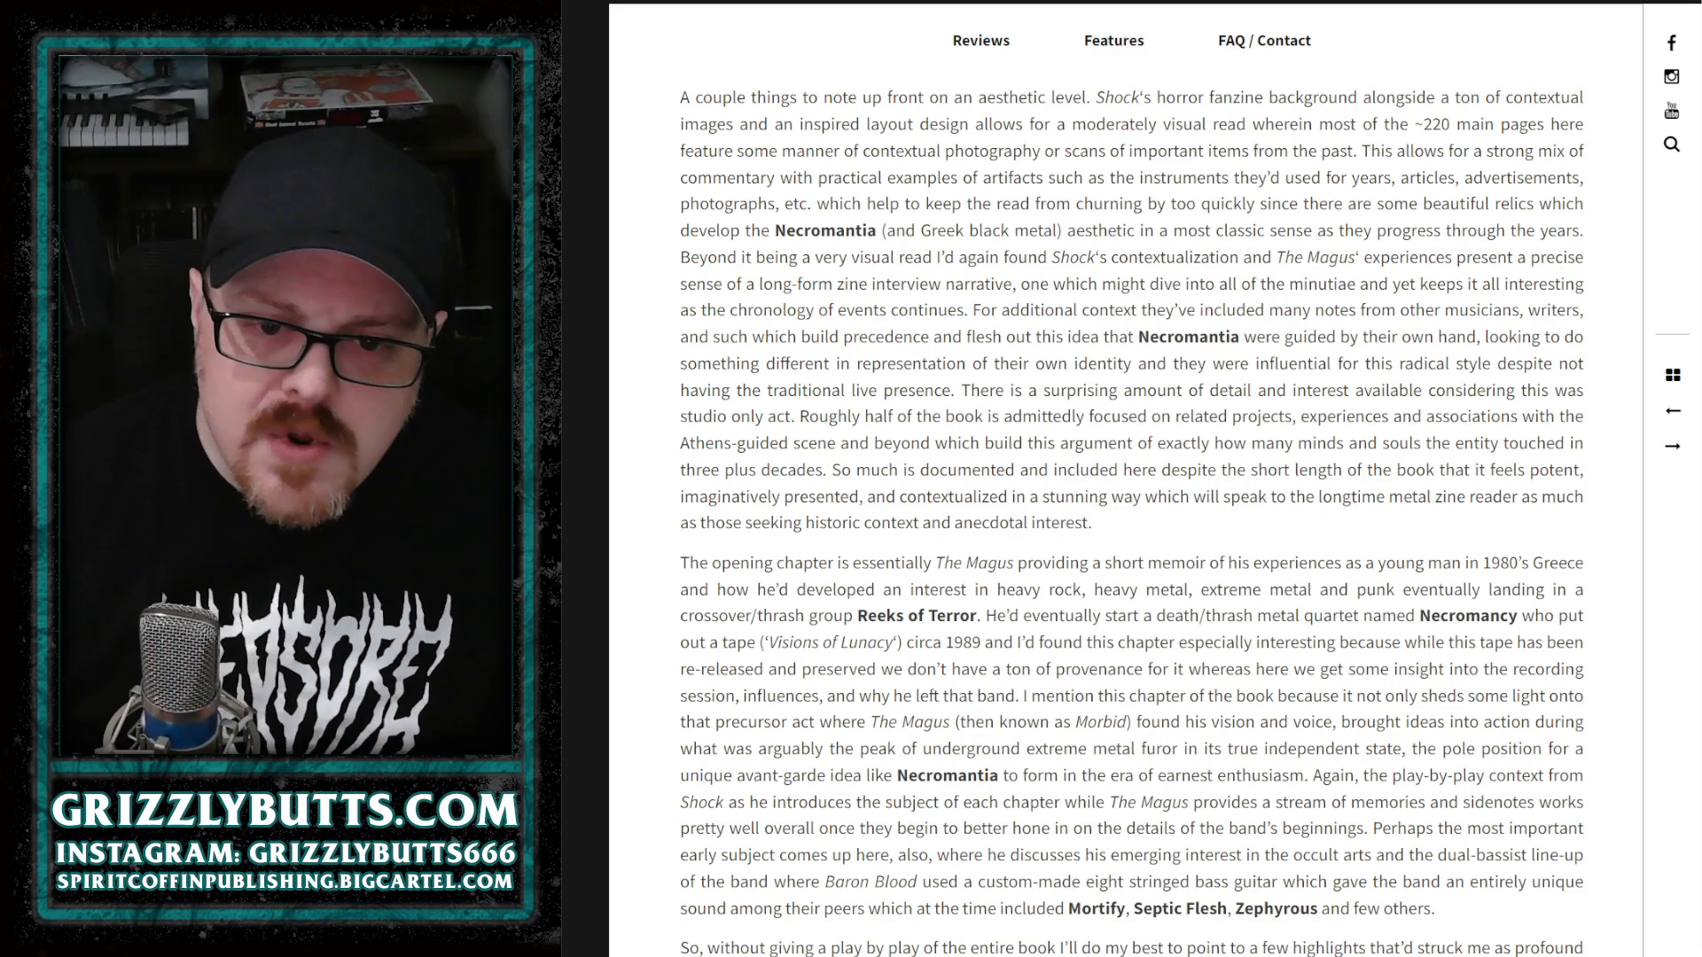
{"action": "scroll", "scroll_direction": "down", "scroll_amount": 3}
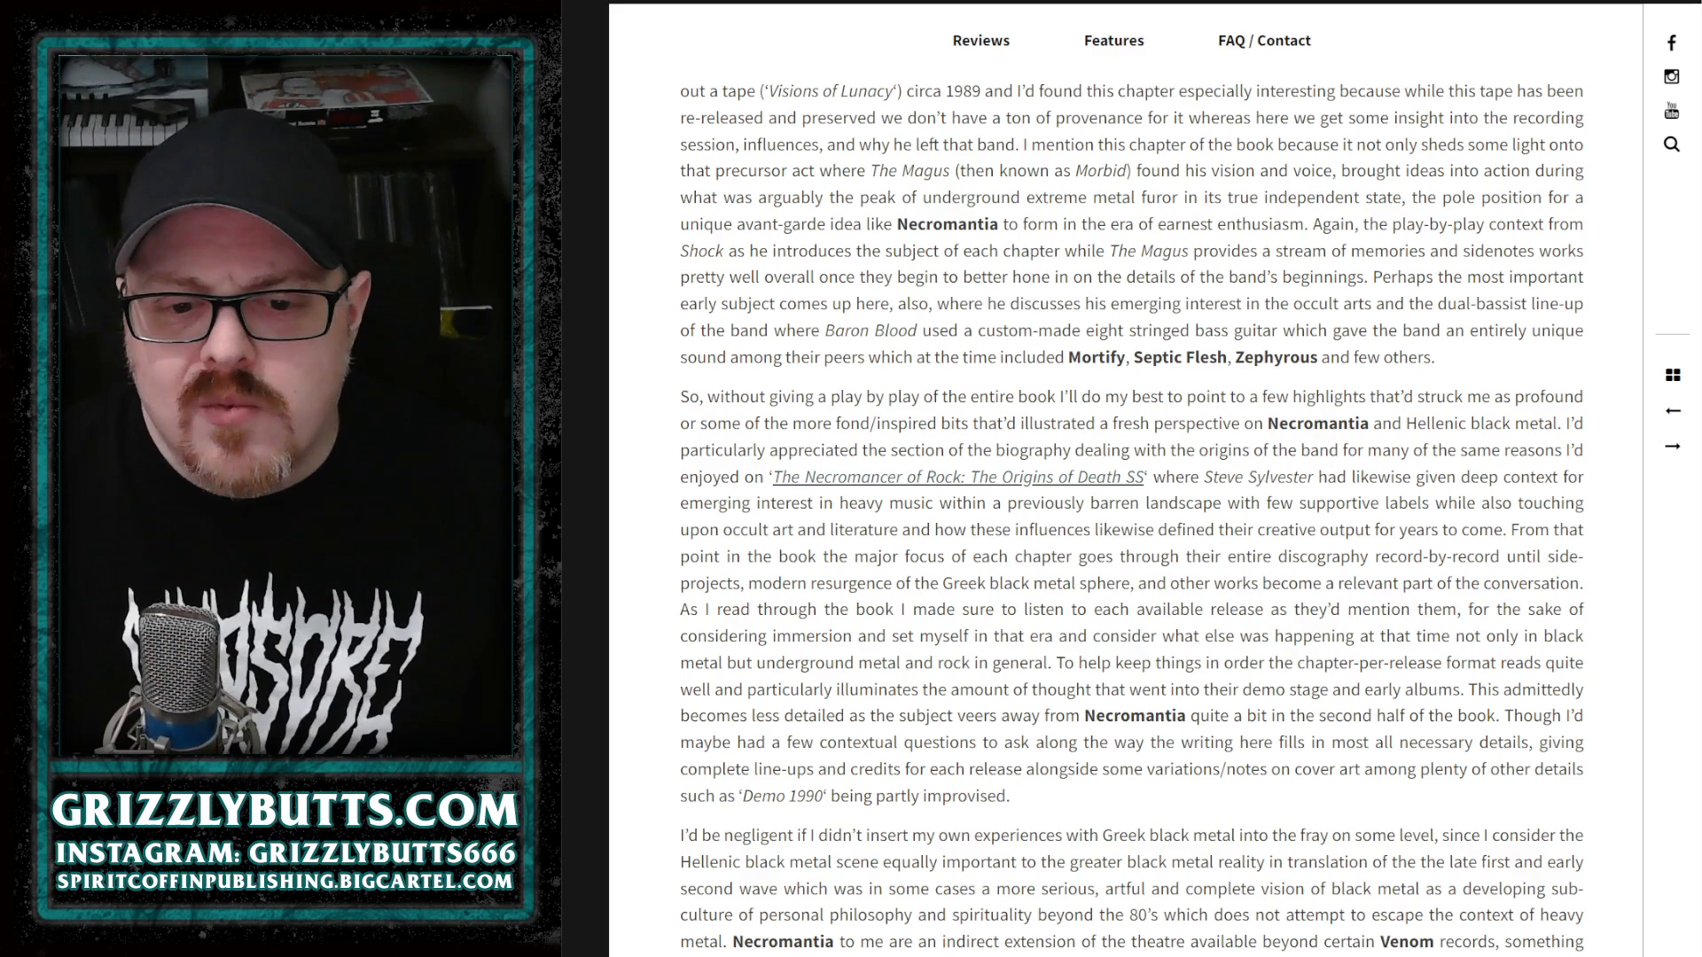
{"action": "scroll", "scroll_direction": "down", "scroll_amount": 3}
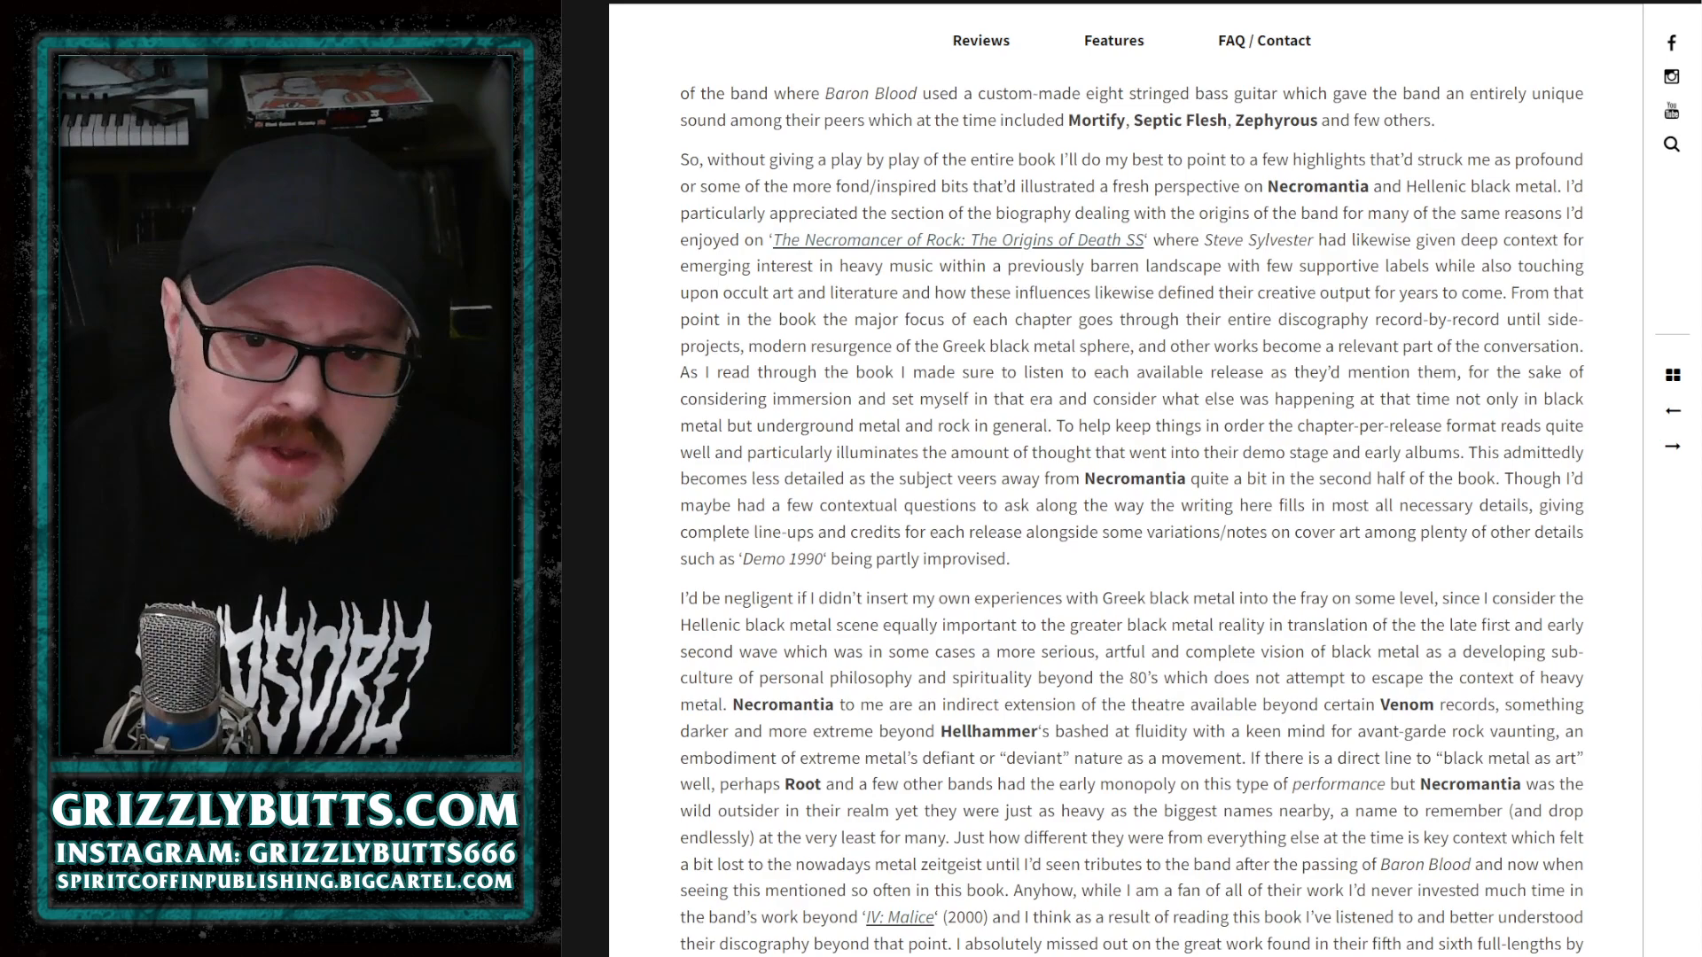
{"action": "scroll", "scroll_direction": "down", "scroll_amount": 3}
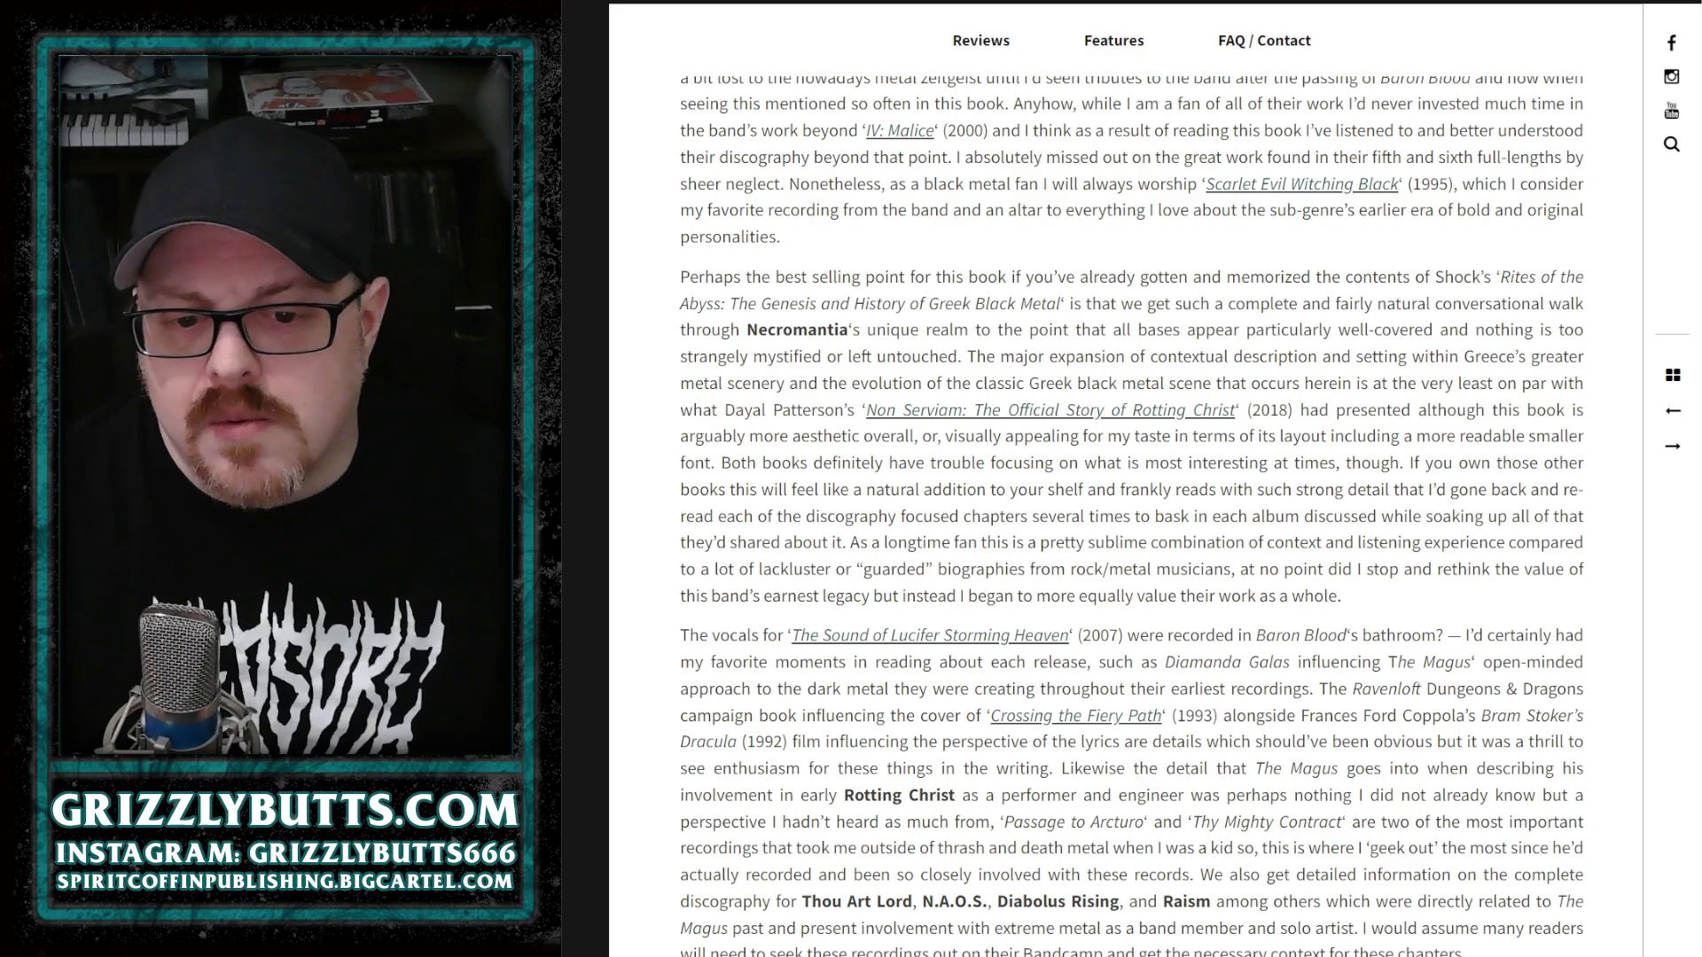
{"action": "scroll", "scroll_direction": "down", "scroll_amount": 3}
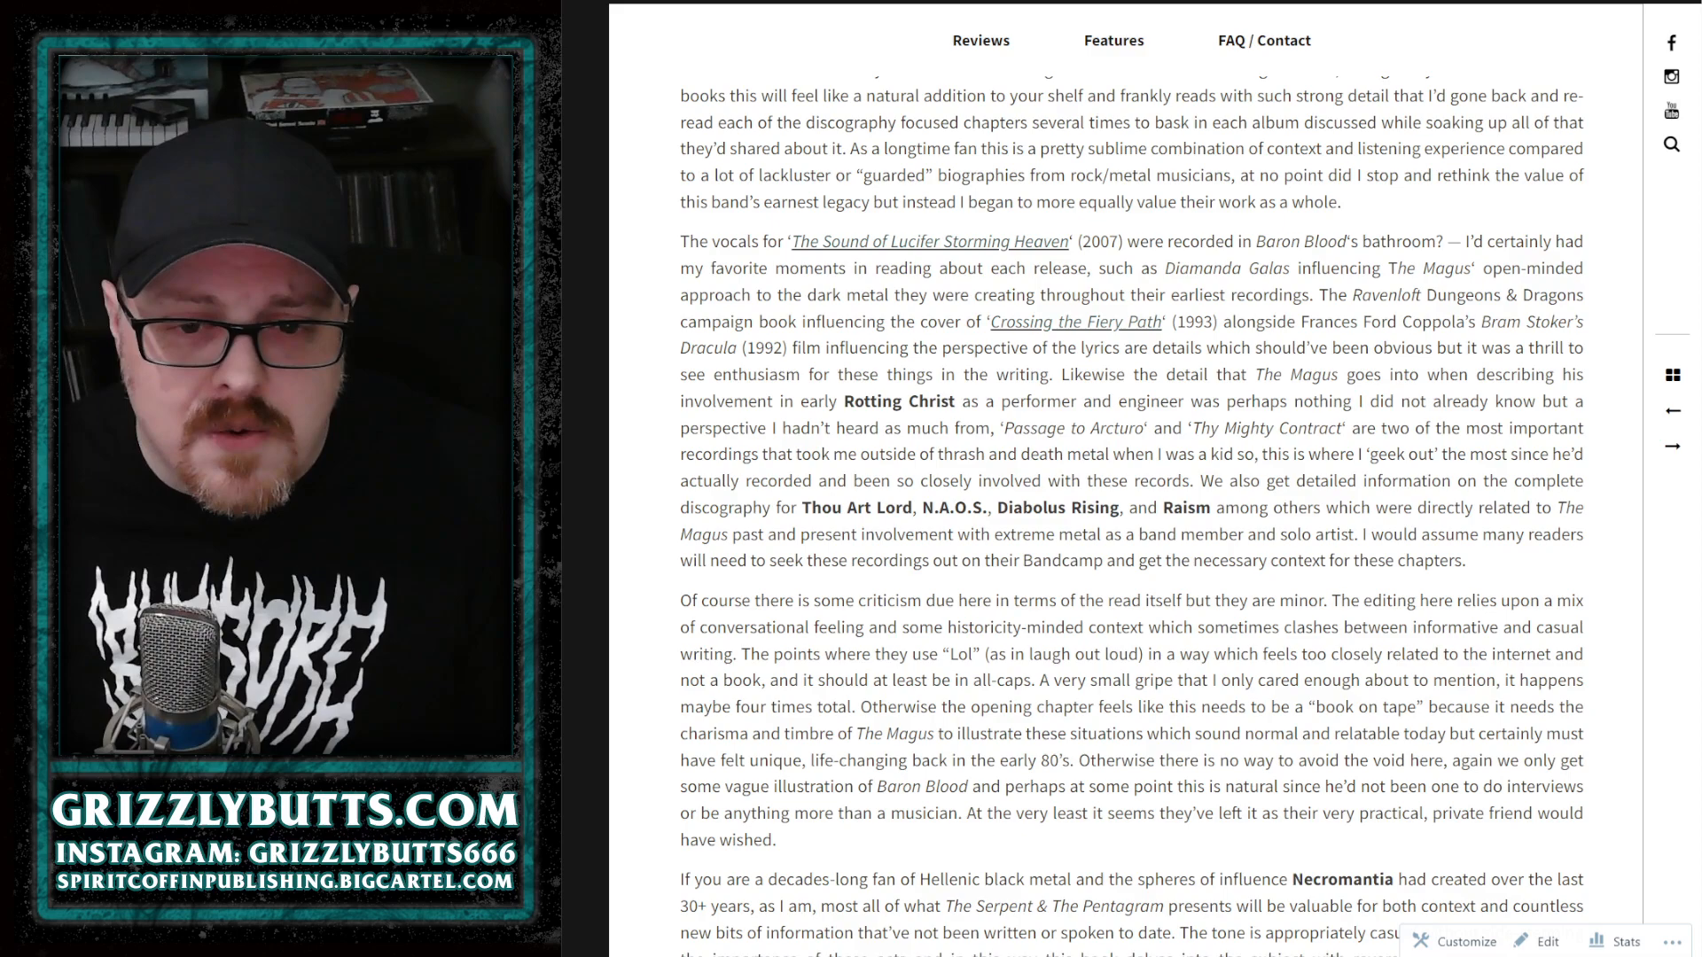